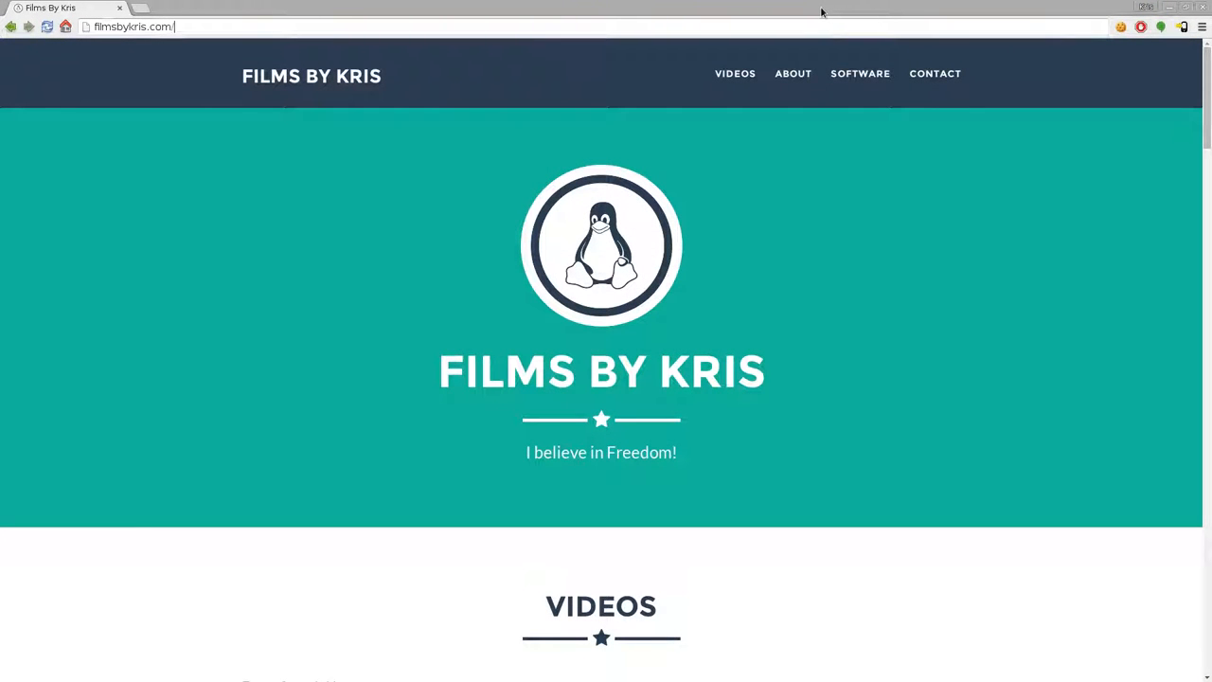
mouse_move(1062, 80)
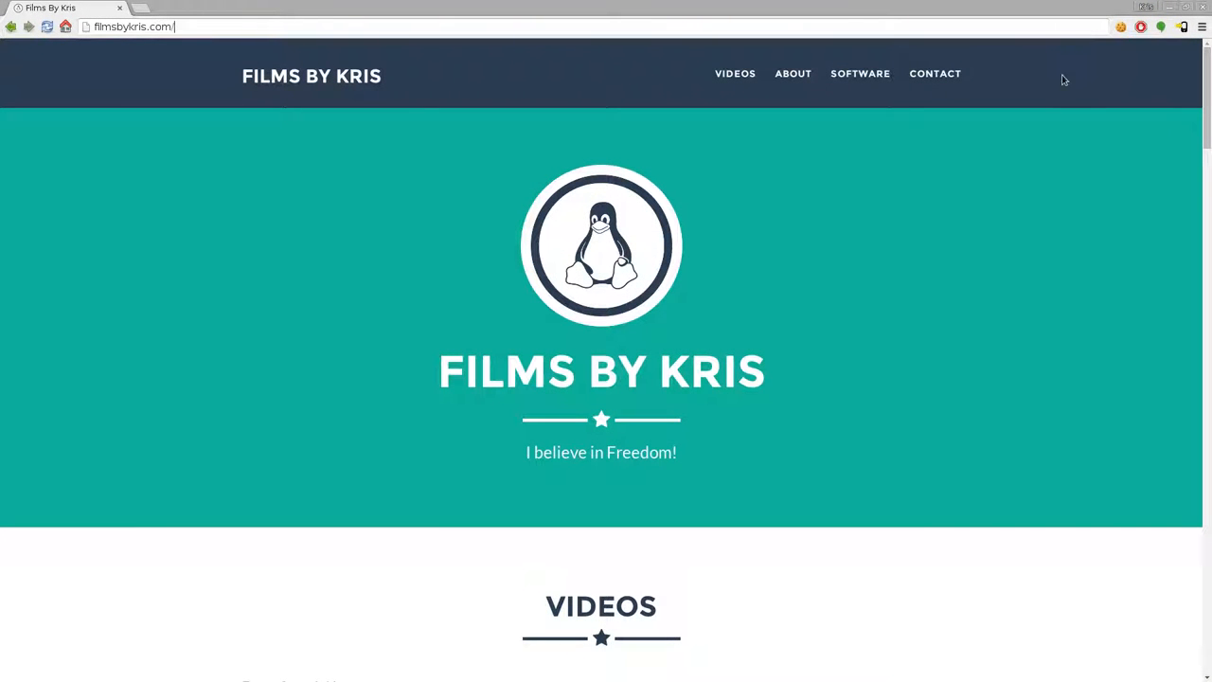
mouse_move(1057, 85)
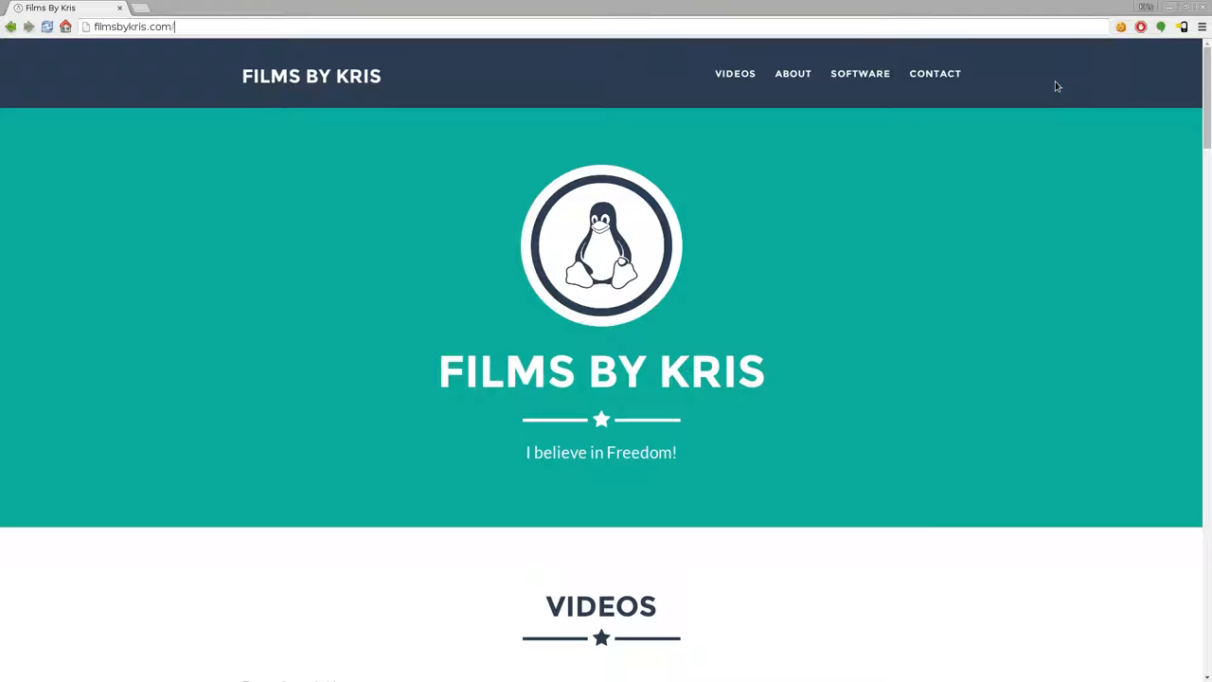
mouse_move(1163, 30)
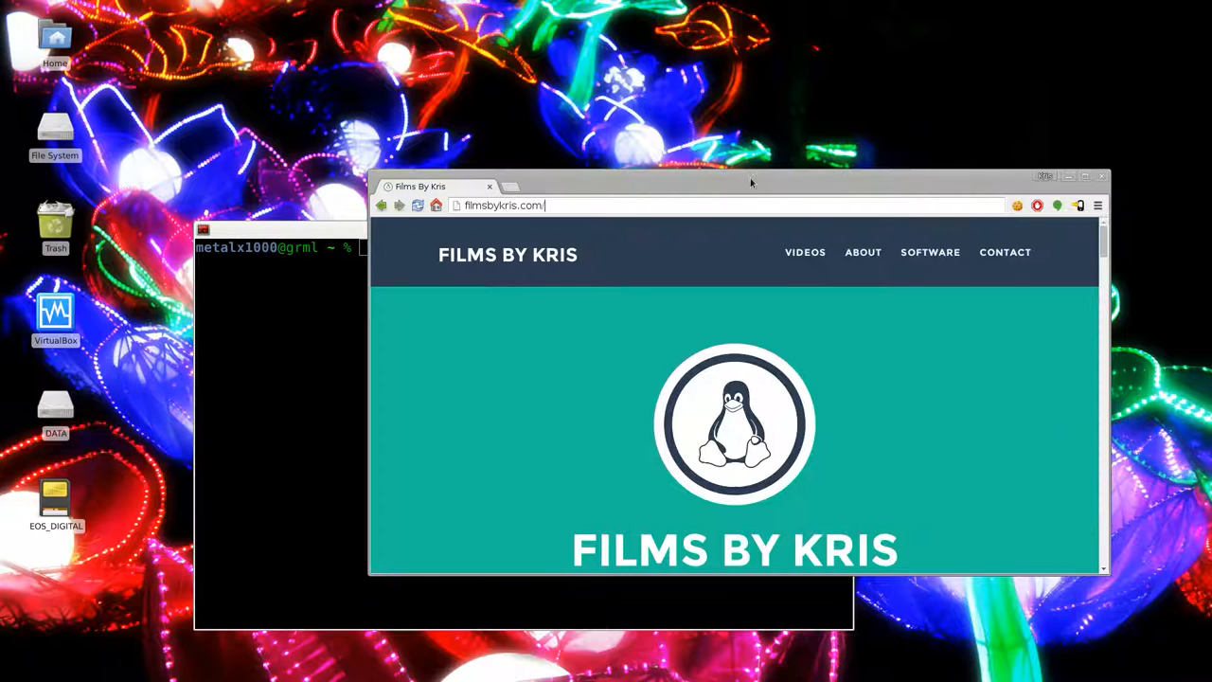
mouse_move(797, 341)
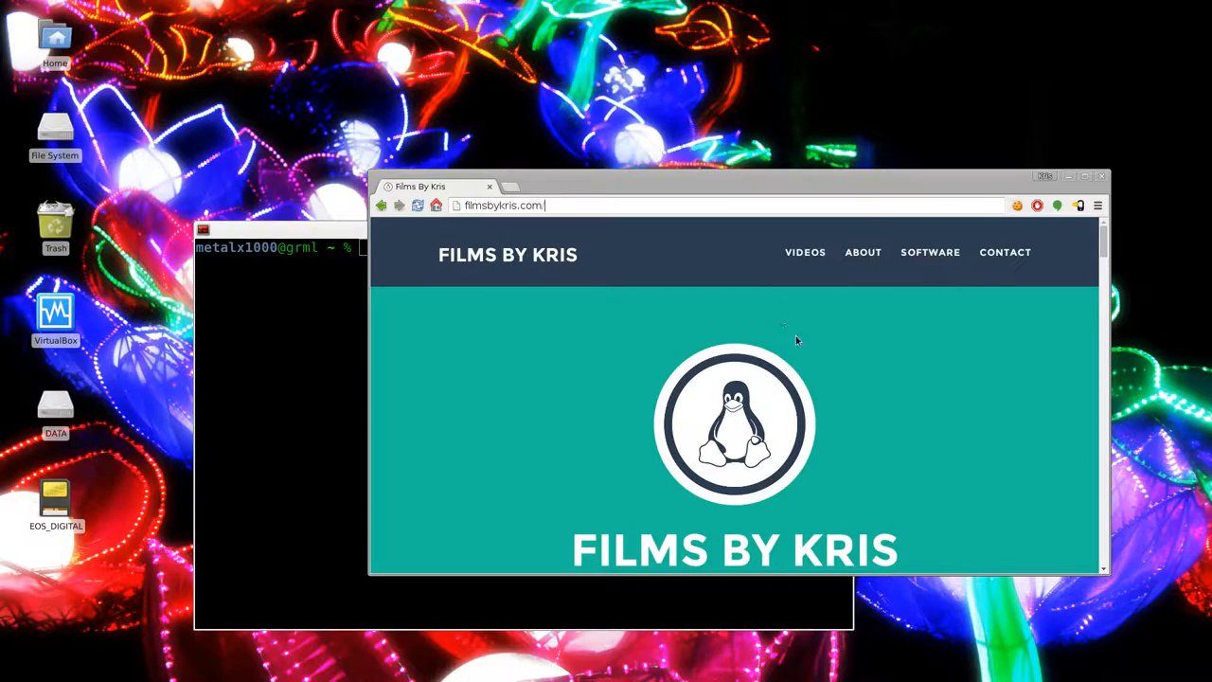
Drag the unmaximized Chrome window left, then higher toward the top of the desktop
drag(682, 186, 568, 193)
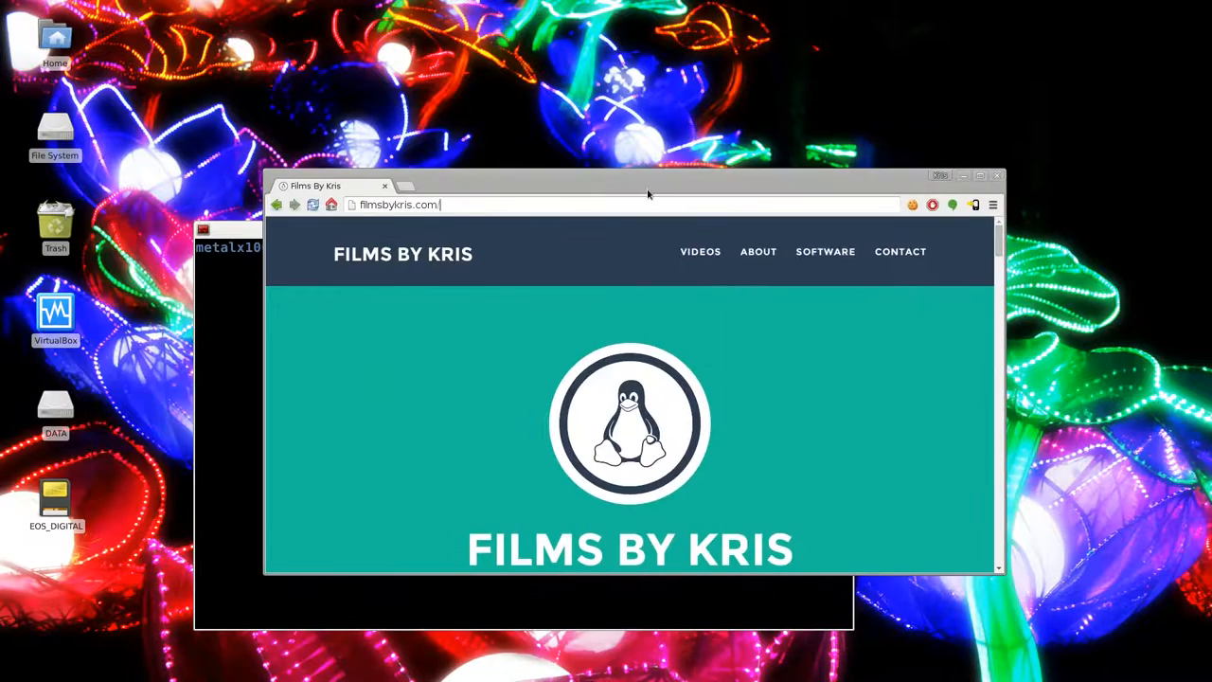
drag(647, 186, 723, 112)
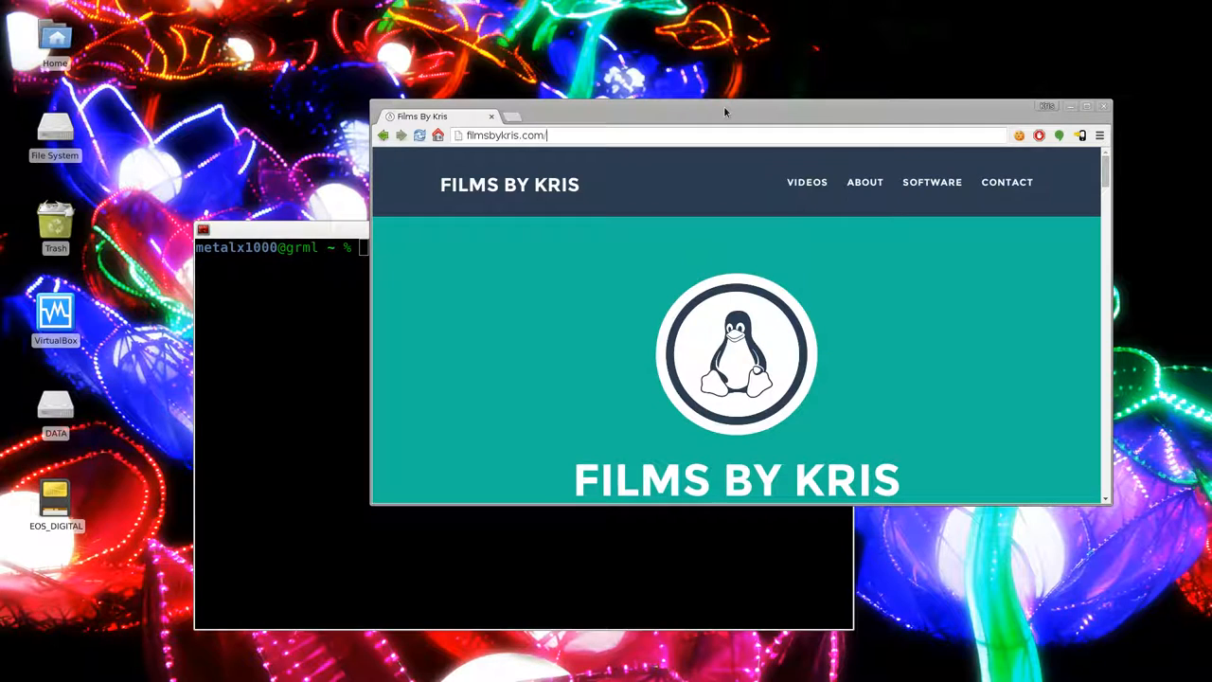
mouse_move(736, 303)
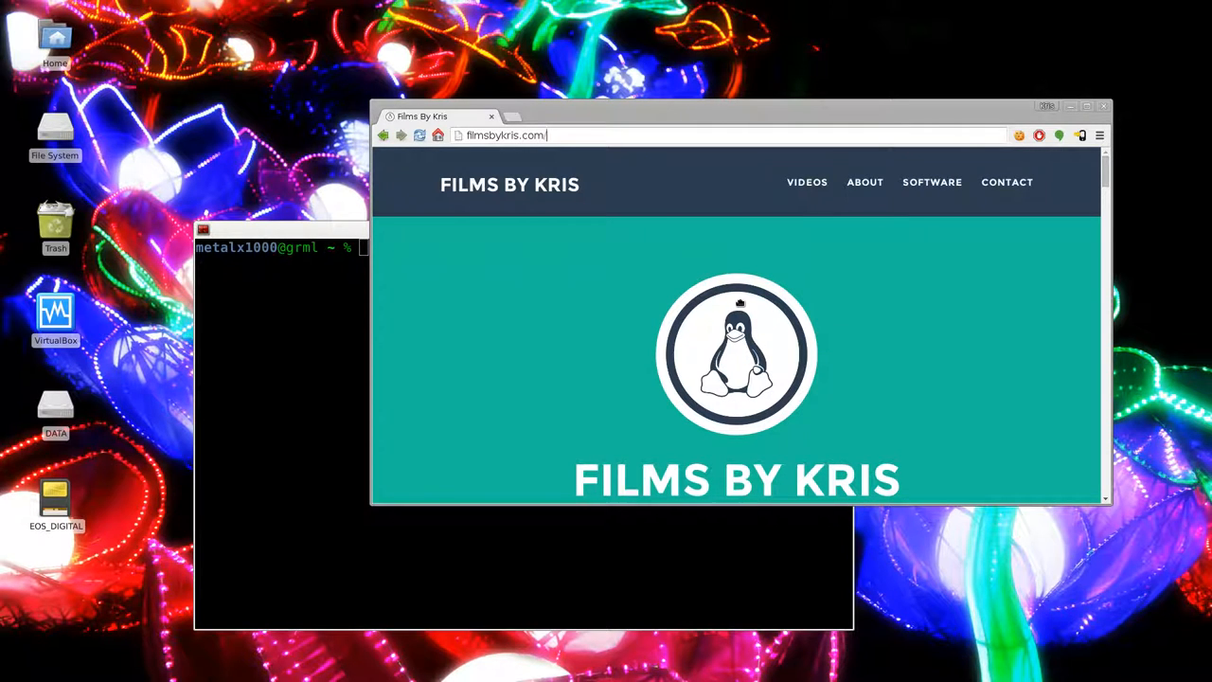